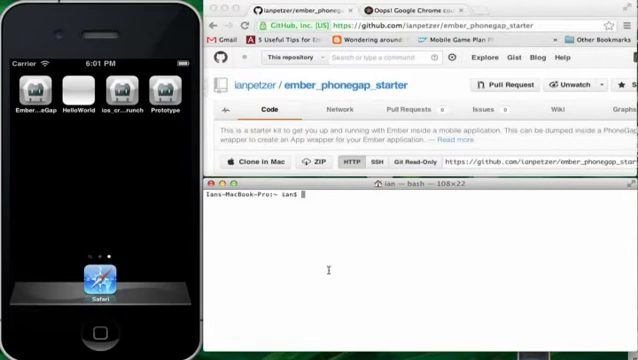
Make a demo folder and git clone ember_phonegap_starter.git into ember_app
text(mkdir demo)
text(cd demo)
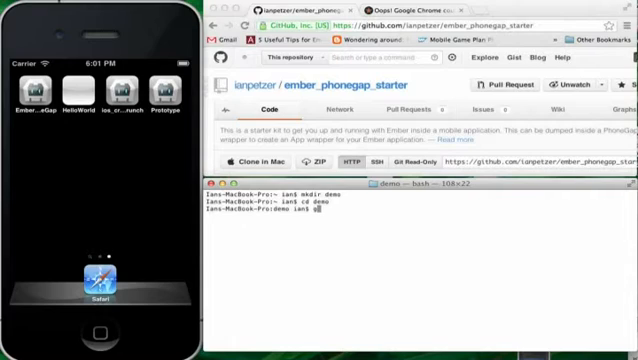
text(git)
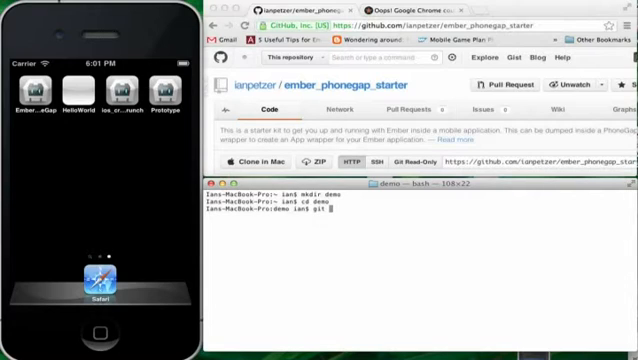
text(clone)
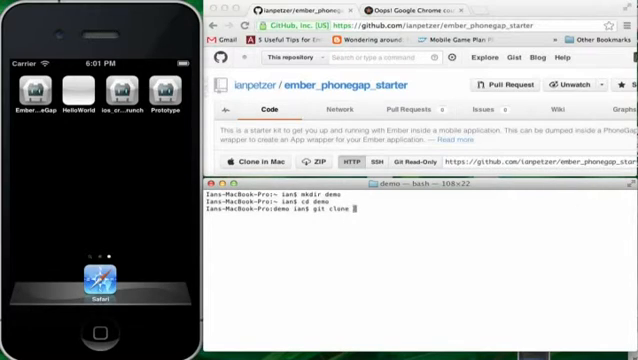
text(https://github.com/ianpetzer/ember_phonegap_starter.git ember_app)
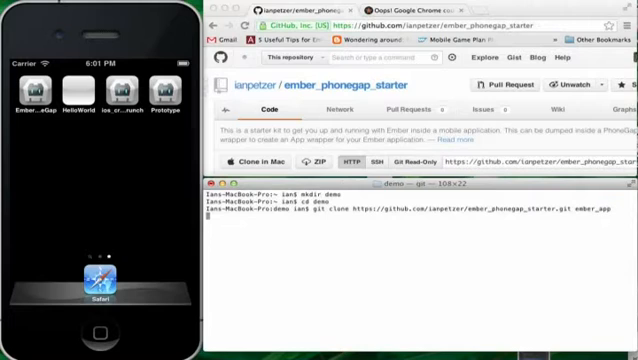
key(Return)
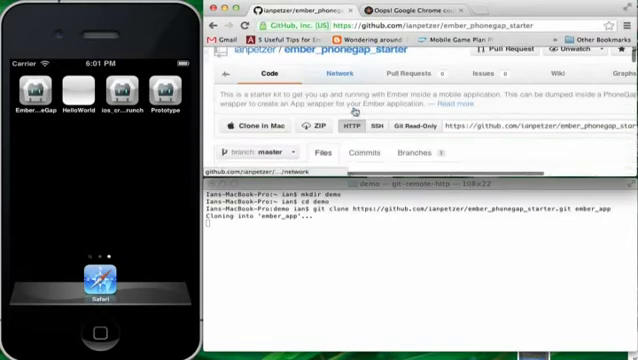
scroll(down, 3)
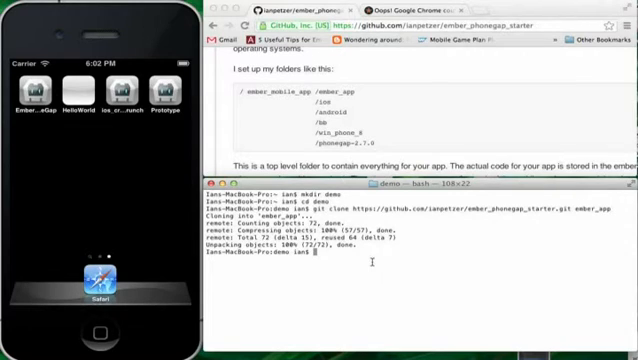
Change into ember_app and run rake to serve the starter app at localhost:9292
text(cd ember_app/)
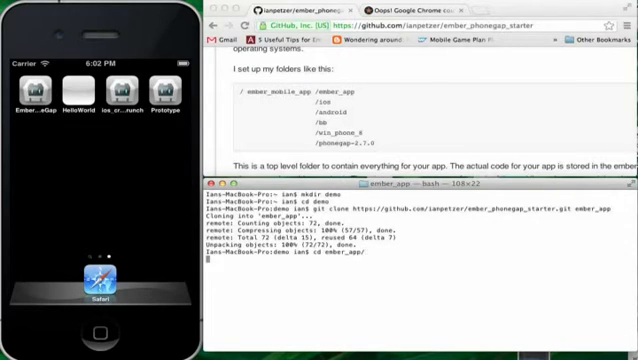
text(rake)
text(c)
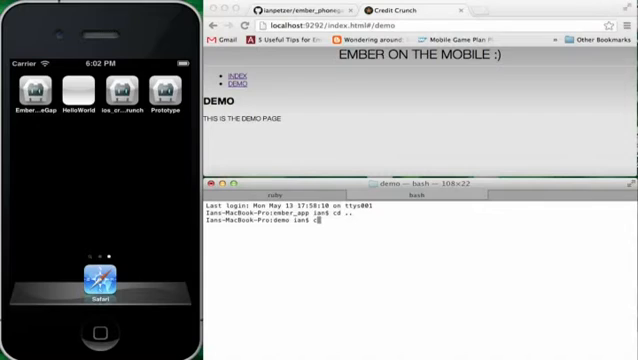
Copy ~/Downloads/phonegap-2.7.0.zip into the demo folder
text(p ~/)
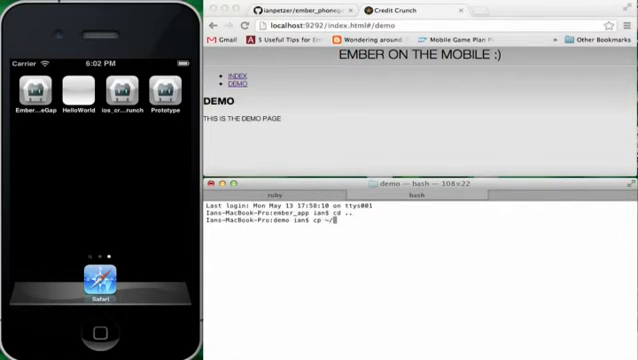
text(Downloads/)
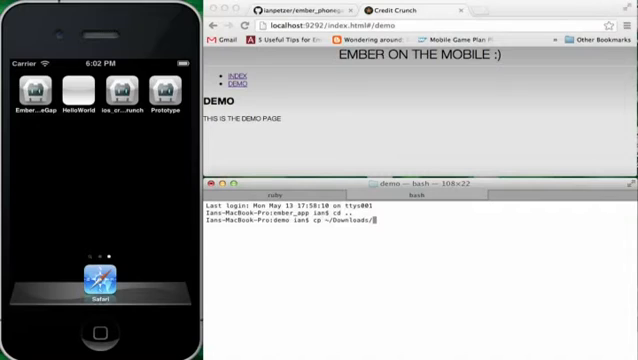
text(phonegap-2.)
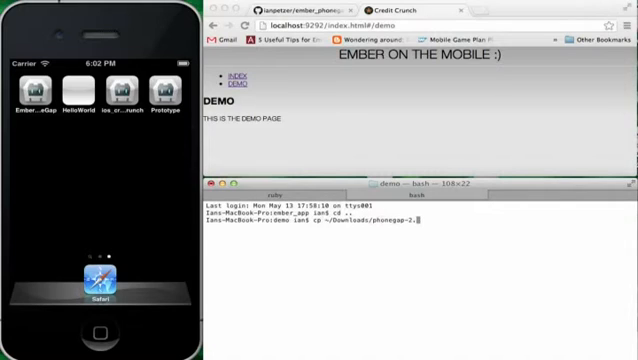
text(7.0.zip .)
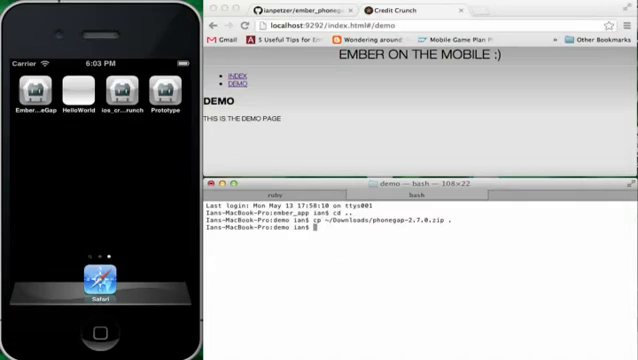
Extract phonegap-2.7.0.zip in place with tar -xvf
text(tar -xvf phonegap-2.7.0.zip)
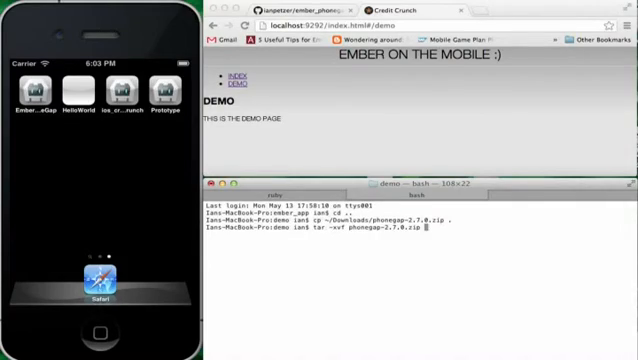
key(Return)
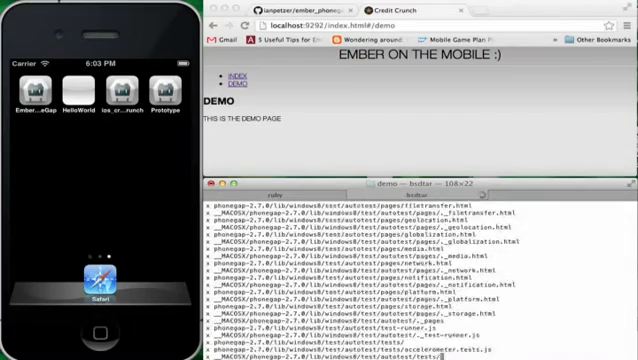
scroll(down, 3)
text(./)
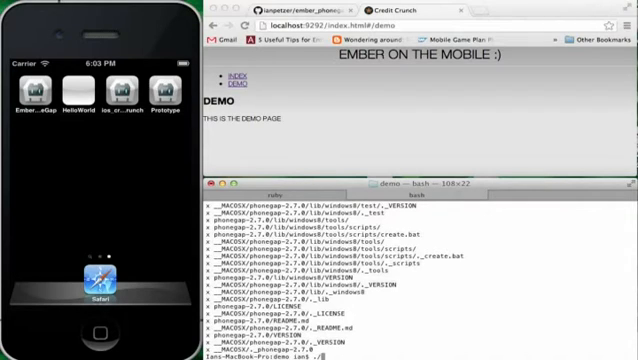
Run PhoneGap's create script for ./ios with id com.example.EmberApp and name EmberApp
text(phonegap-2.7.0/)
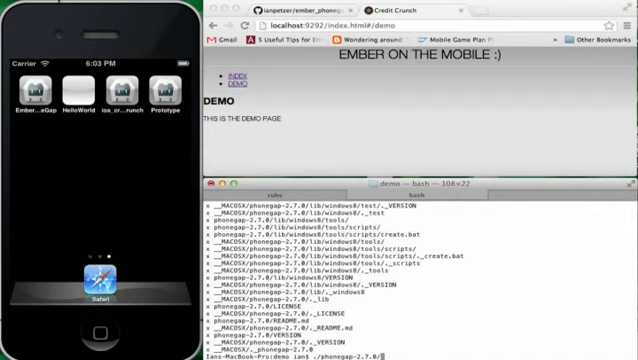
text(lib/ios/bin/create)
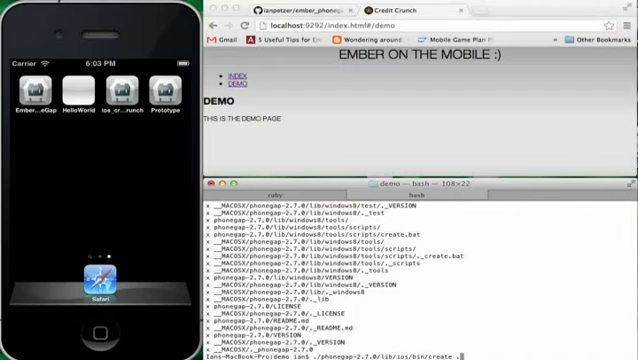
text(.ios)
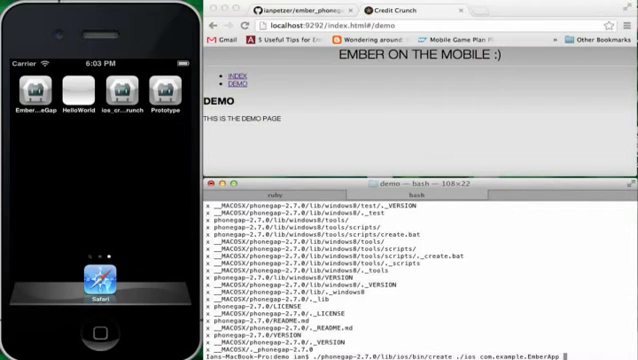
text(EmberApp)
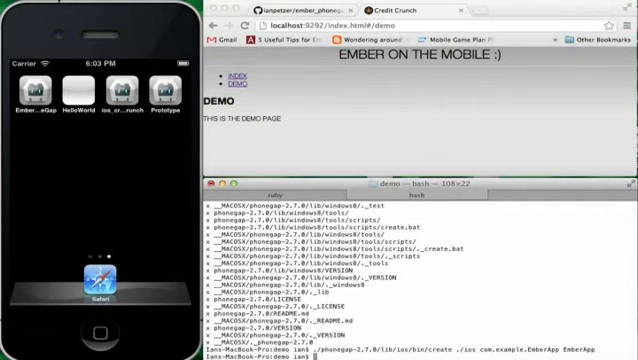
text(./ios/cordova/build)
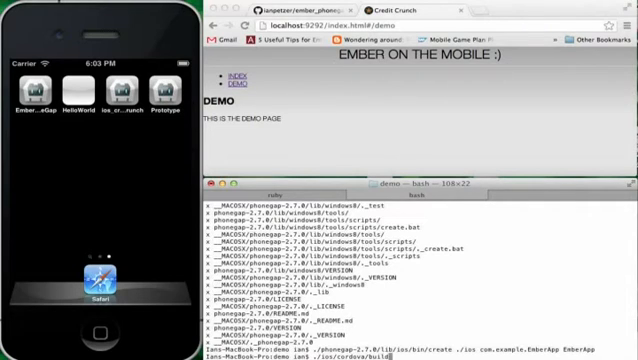
Build with ./ios/cordova/build, then launch the simulator via ./ios/cordova/emulate
scroll(down, 3)
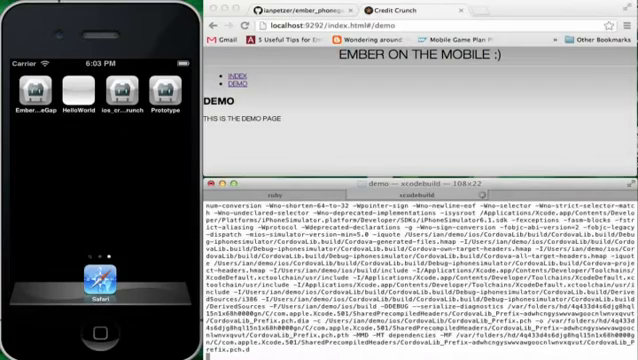
scroll(down, 3)
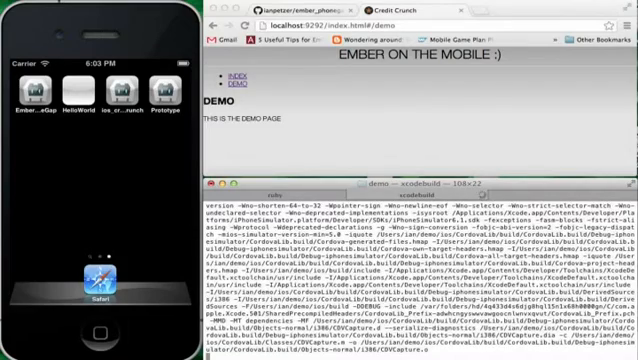
scroll(down, 3)
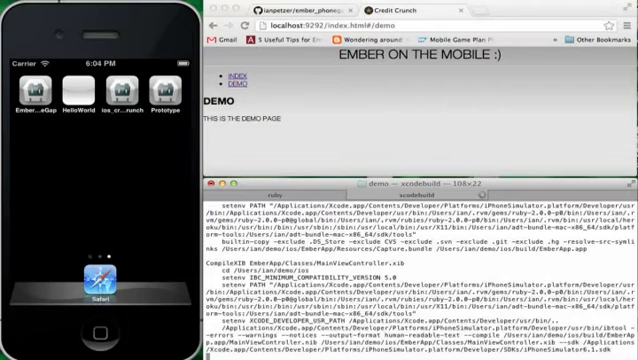
scroll(down, 3)
text(./ios/cordova/)
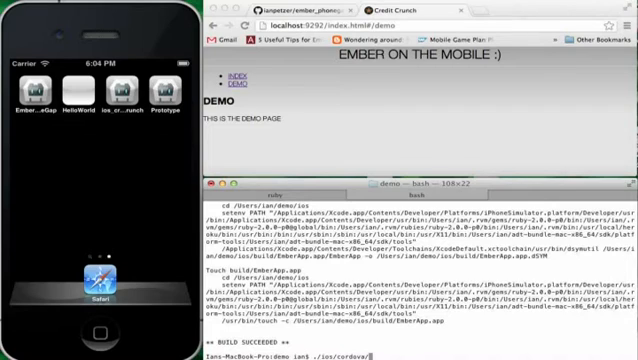
text(emulate)
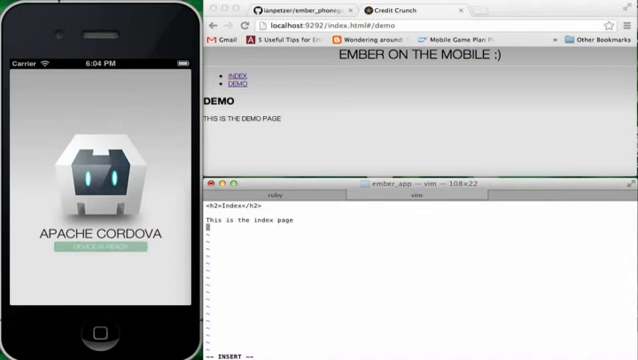
Append 'from the demo' to the index template line in vim and save
text(From the demo)
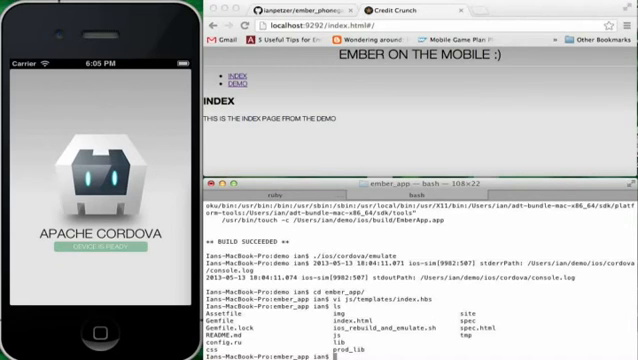
Run ./ios_rebuild_and_emulate.sh to rebuild and relaunch EmberApp in the simulator
text(./ios_rebuild_and_emulate.sh)
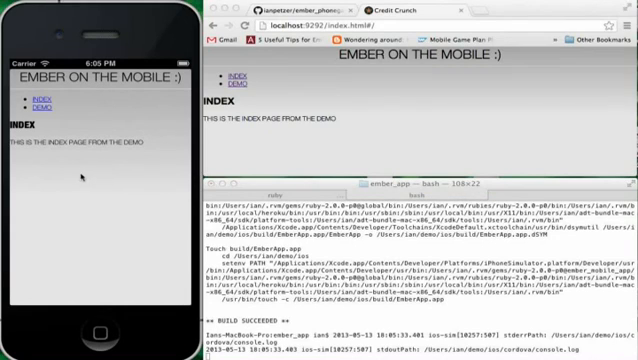
Tap DEMO, then INDEX, then DEMO again in the simulator app
click(39, 102)
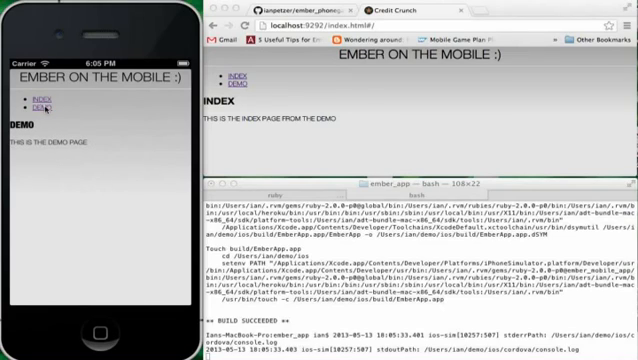
click(34, 97)
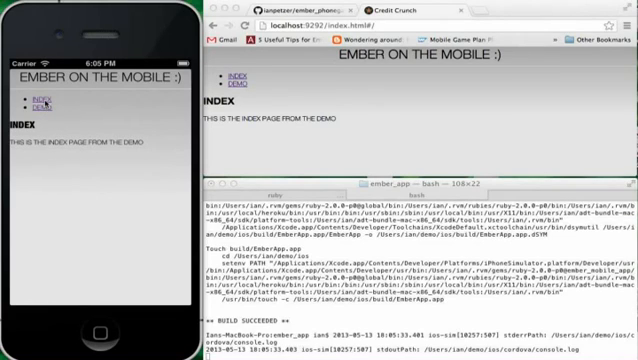
click(34, 102)
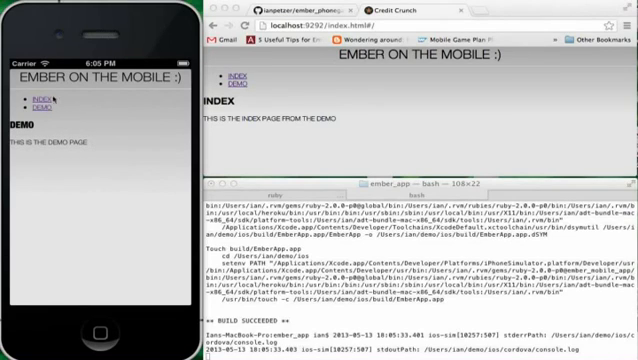